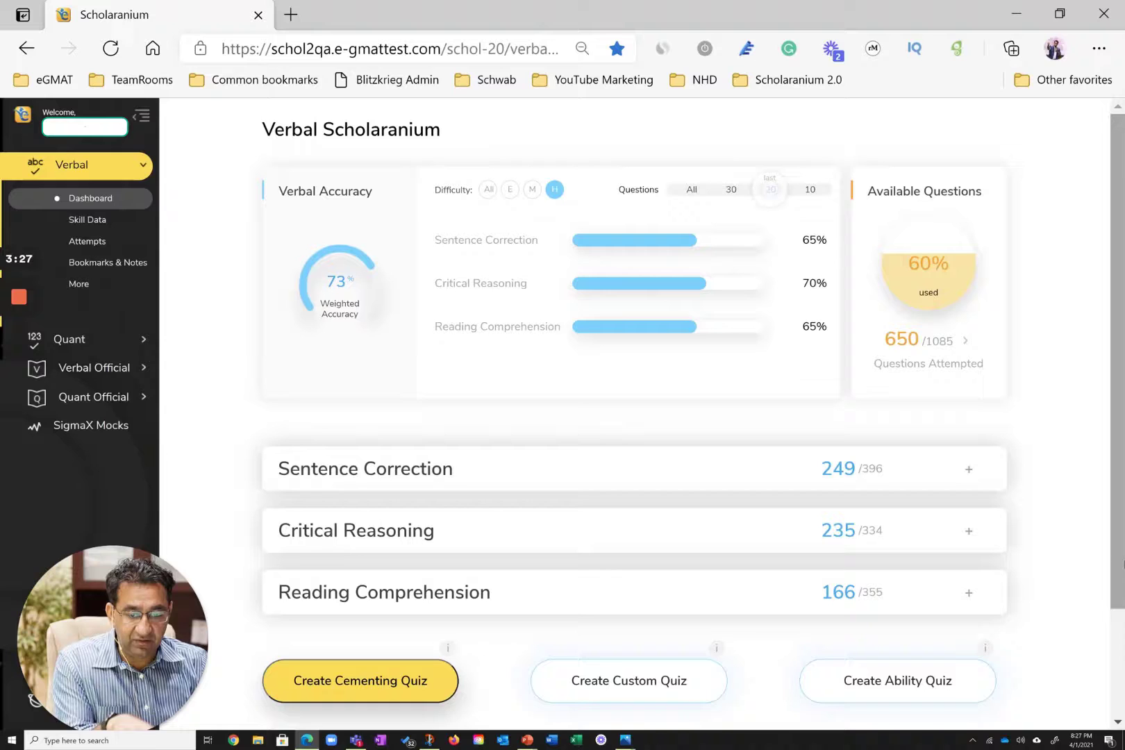
- Filter Verbal accuracy to all difficulties and all questions, then hide the per-difficulty breakdown
click(488, 189)
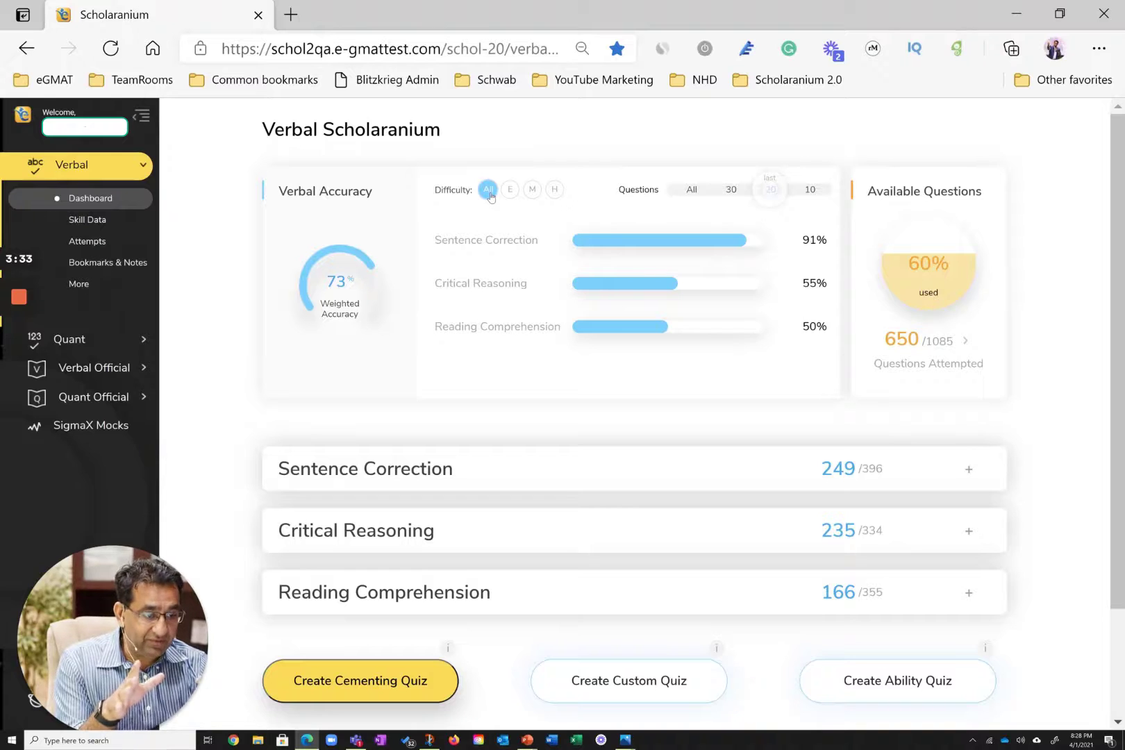
mouse_move(597, 186)
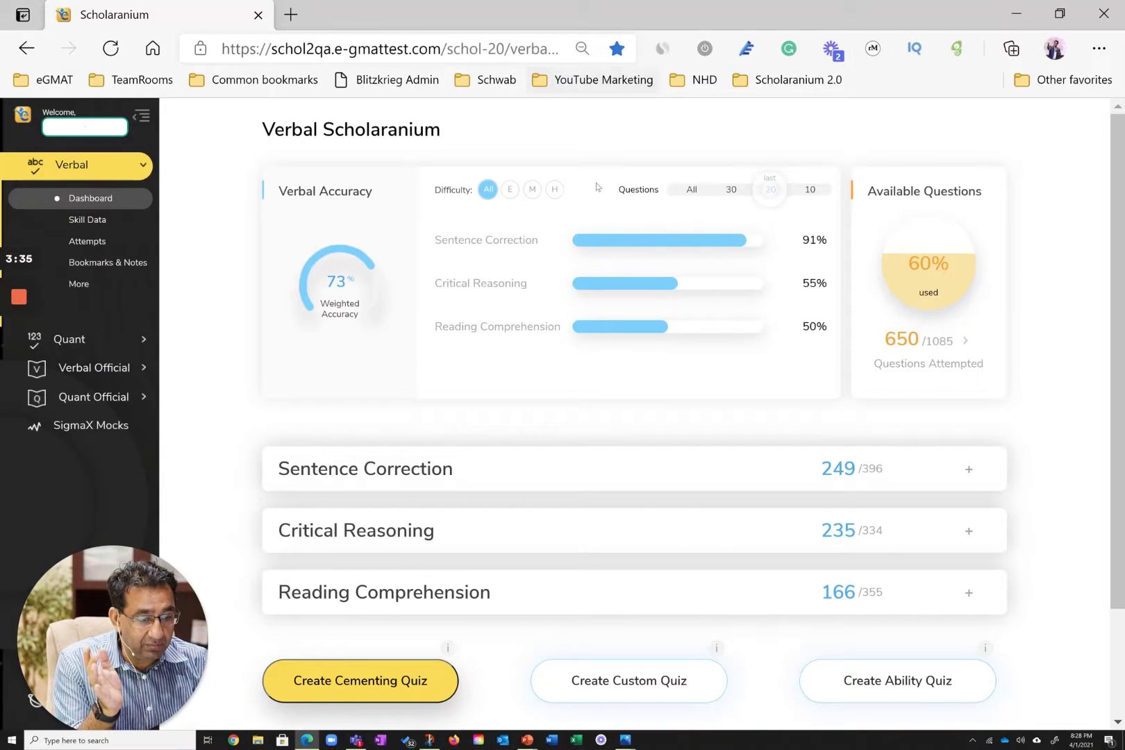
click(691, 189)
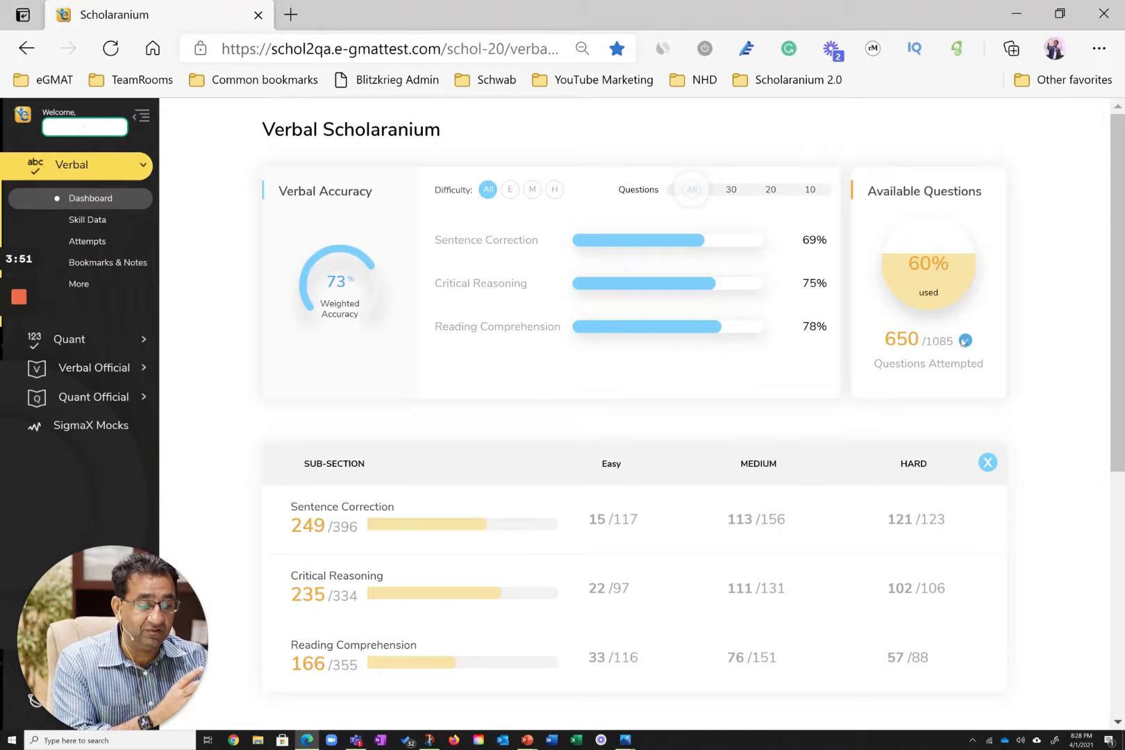
click(987, 462)
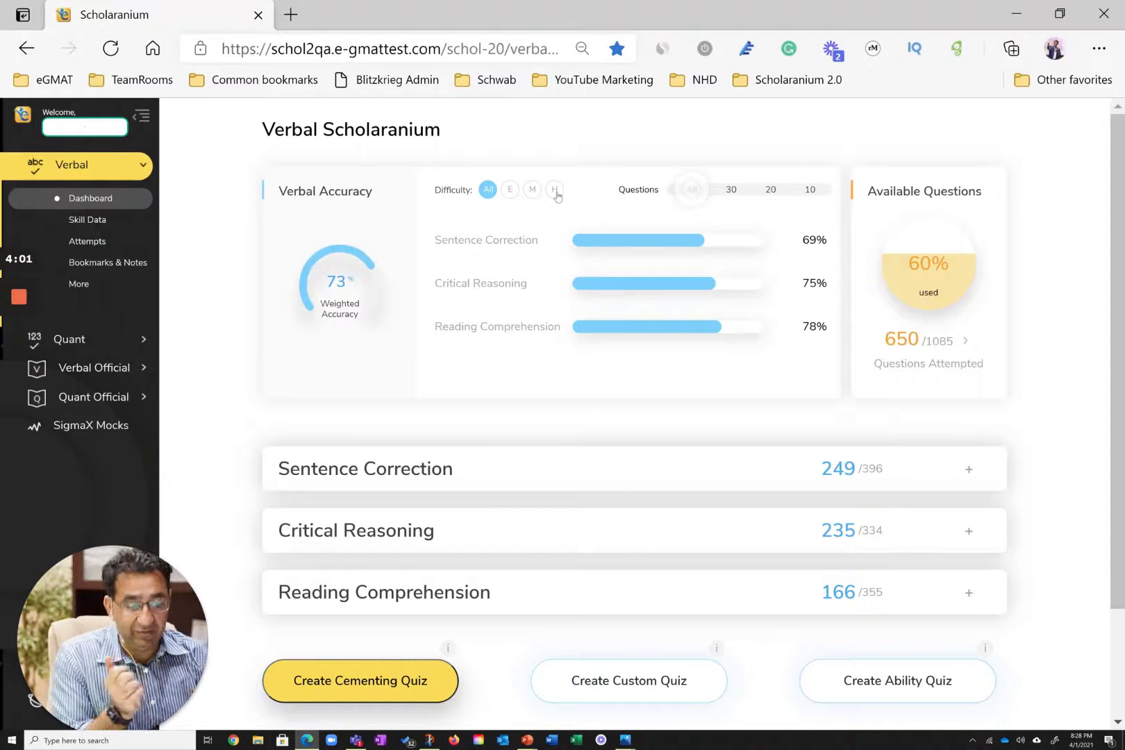
- Filter Verbal accuracy to hard questions among the last 20 attempted
click(555, 190)
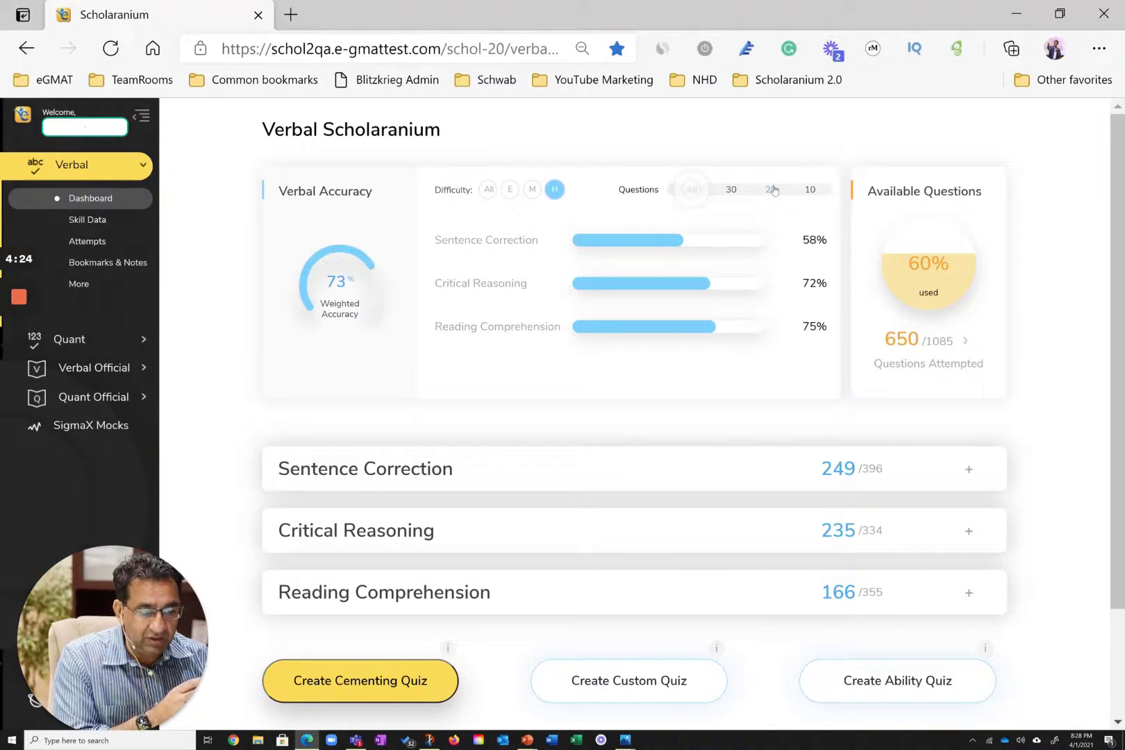
click(770, 190)
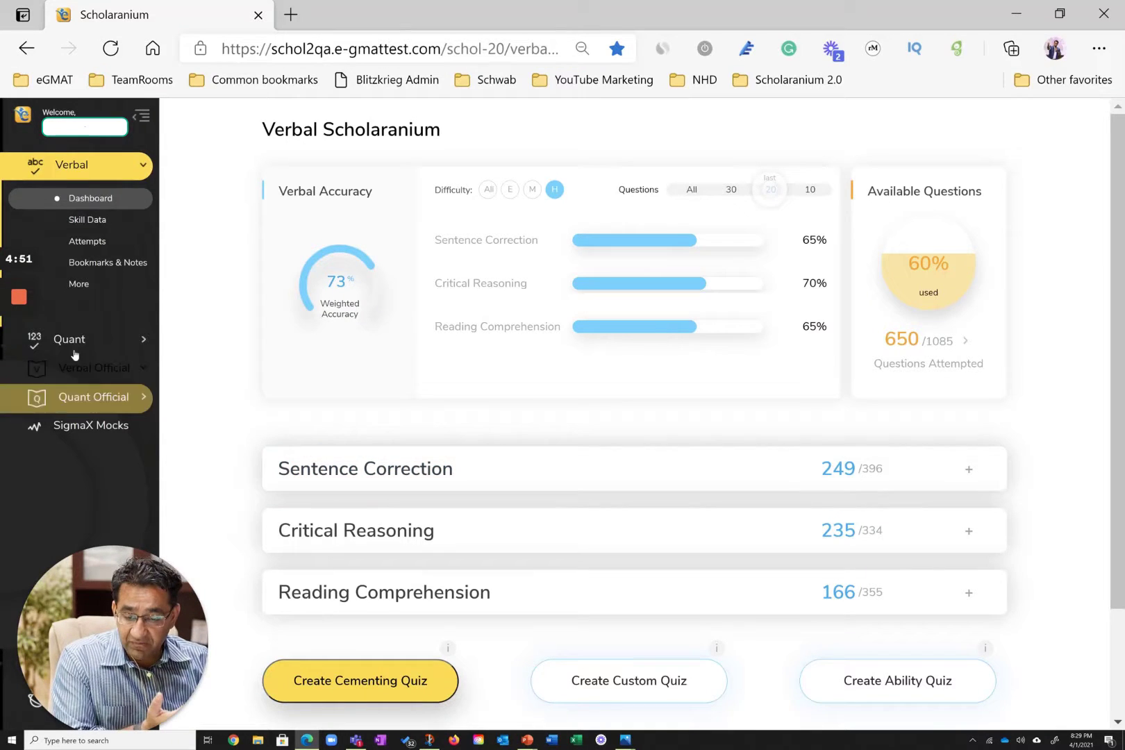
- Switch to the Quant dashboard and show accuracy for all difficulties and all questions
click(70, 339)
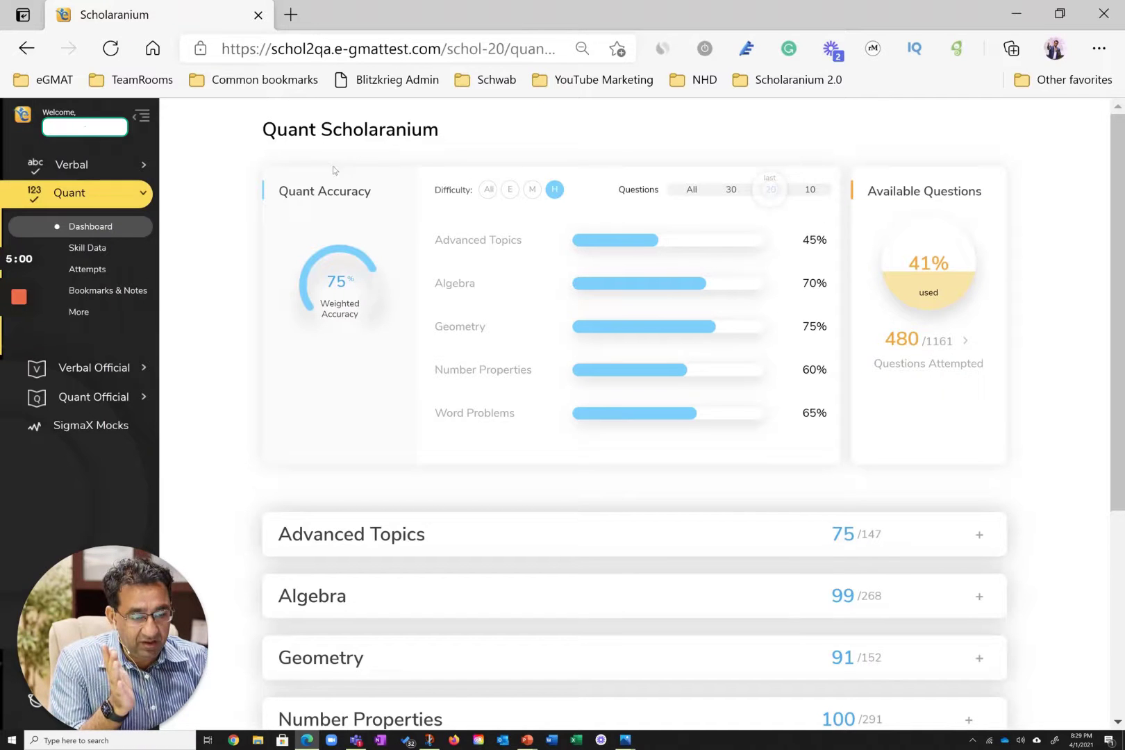
click(691, 189)
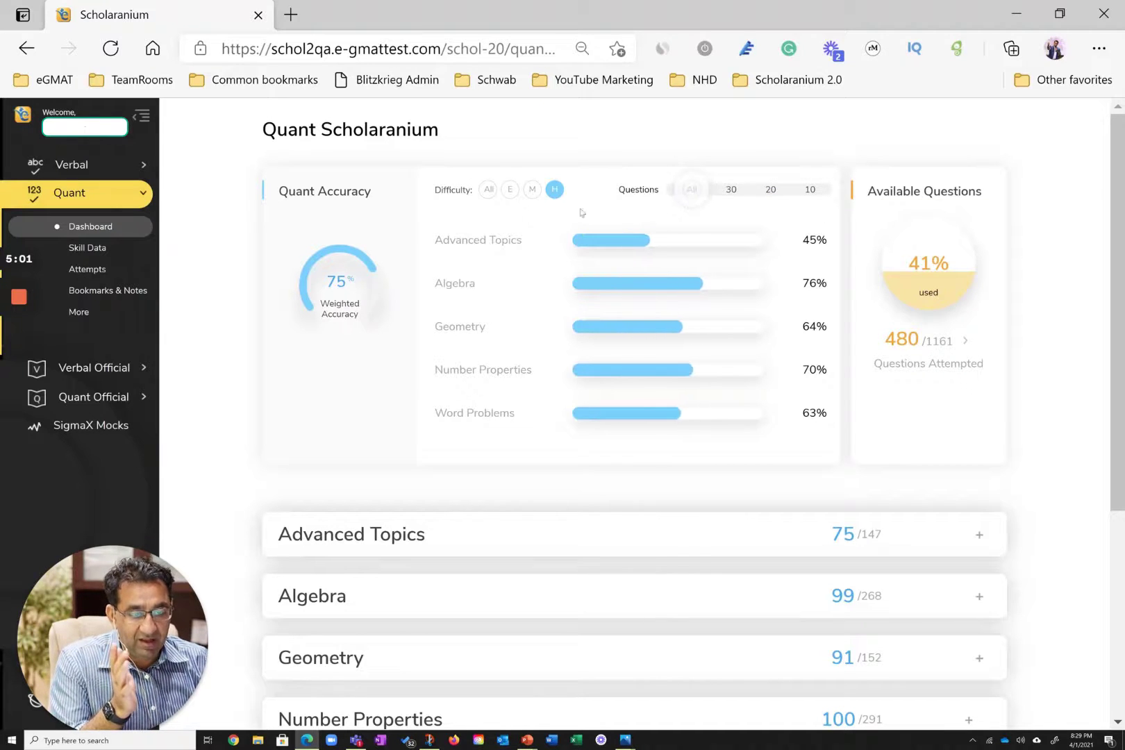
click(488, 190)
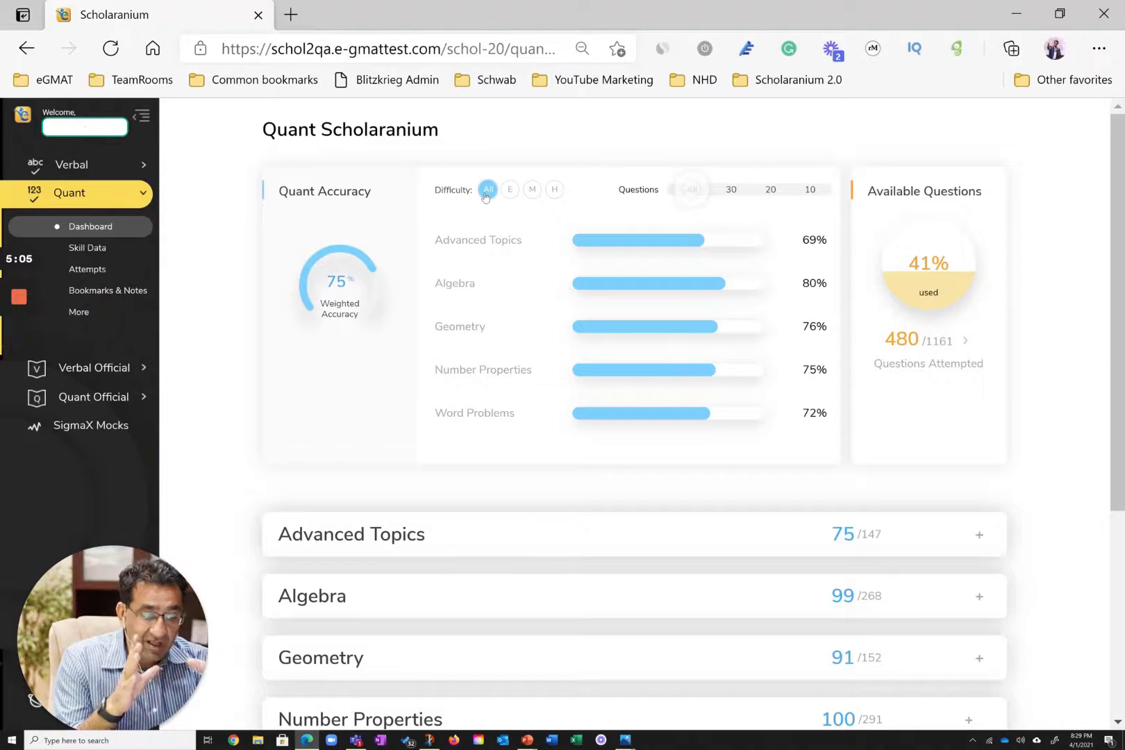
mouse_move(1099, 364)
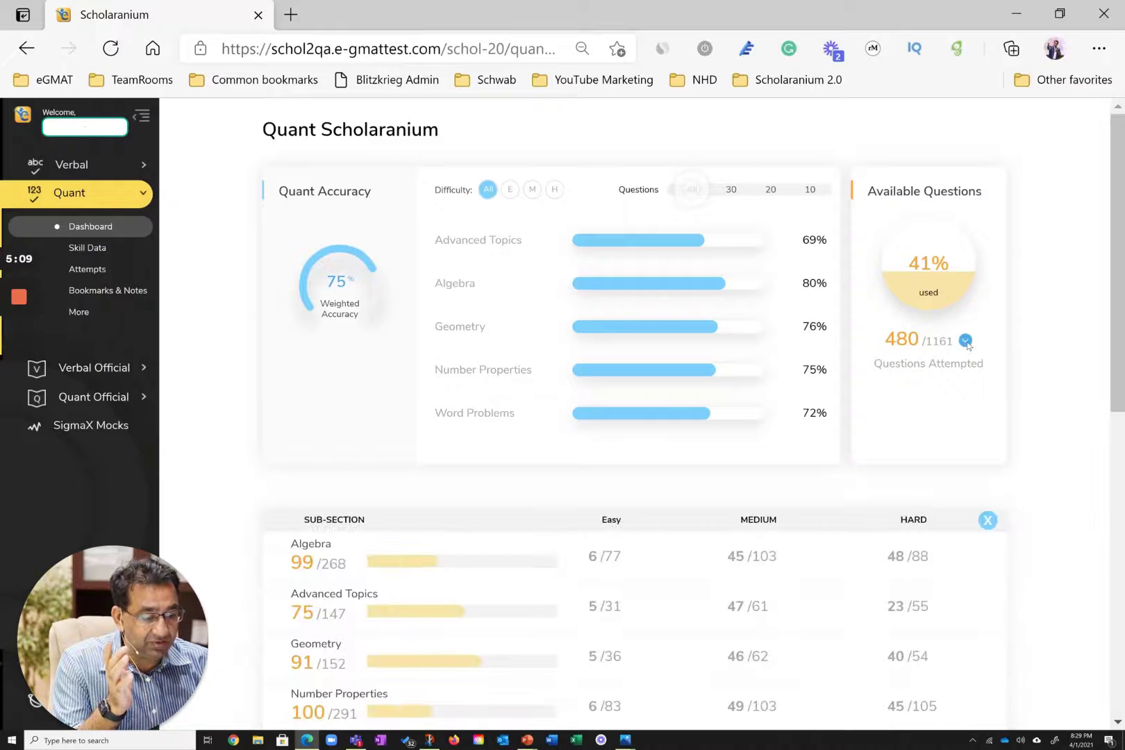
scroll(down, 3)
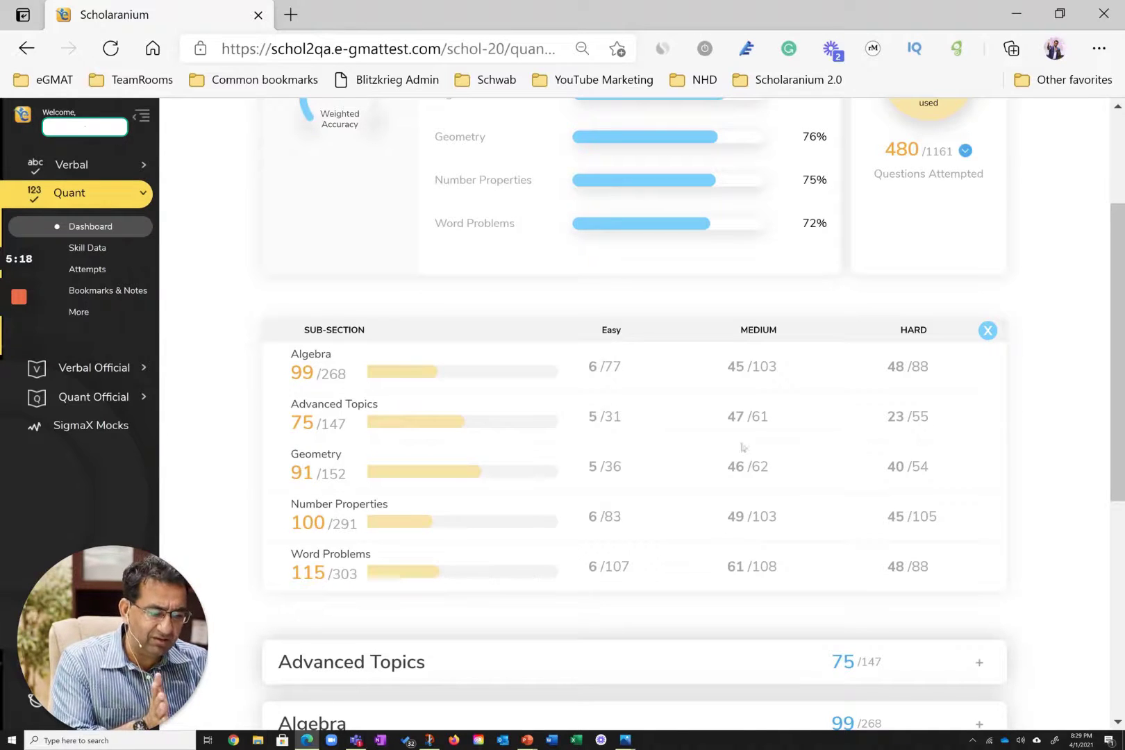
mouse_move(965, 343)
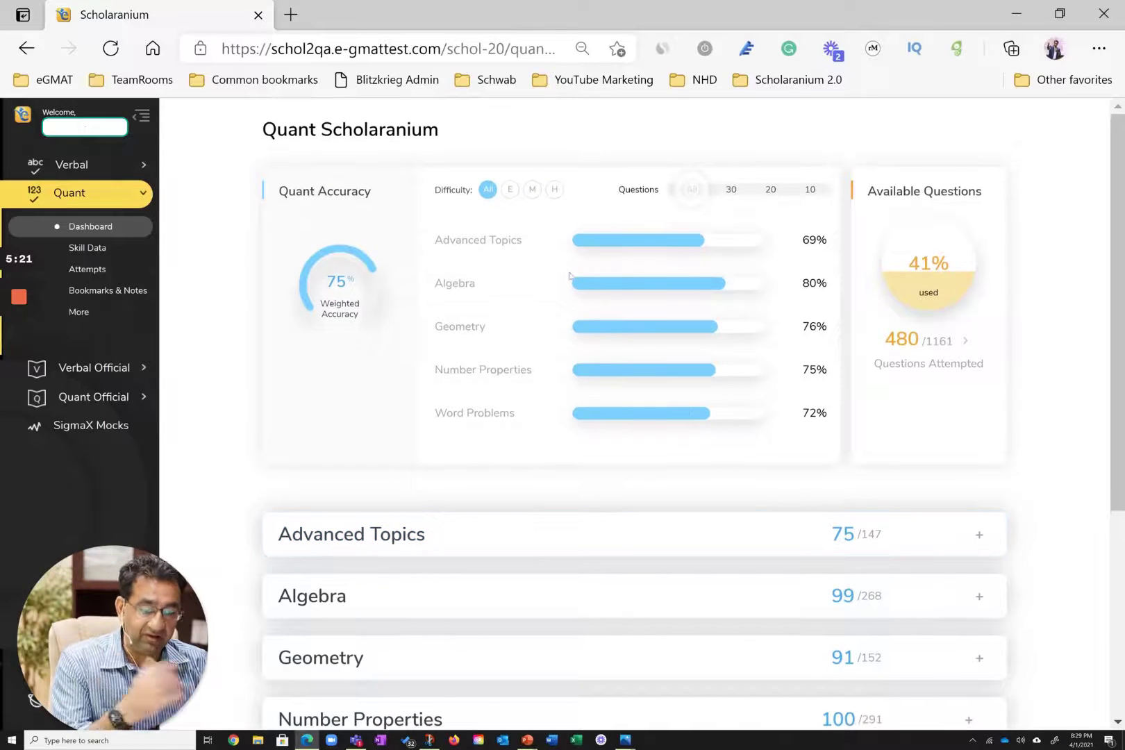
- Review Quant accuracy on medium questions, then filter it to hard questions only
click(533, 189)
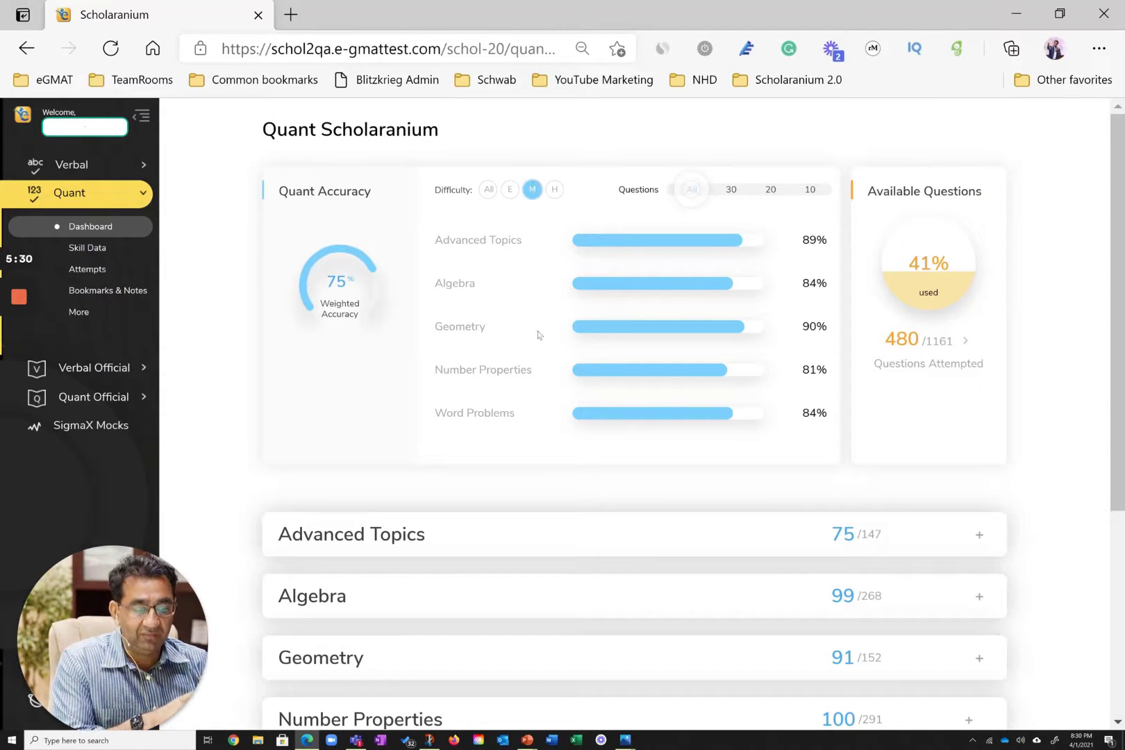
mouse_move(627, 267)
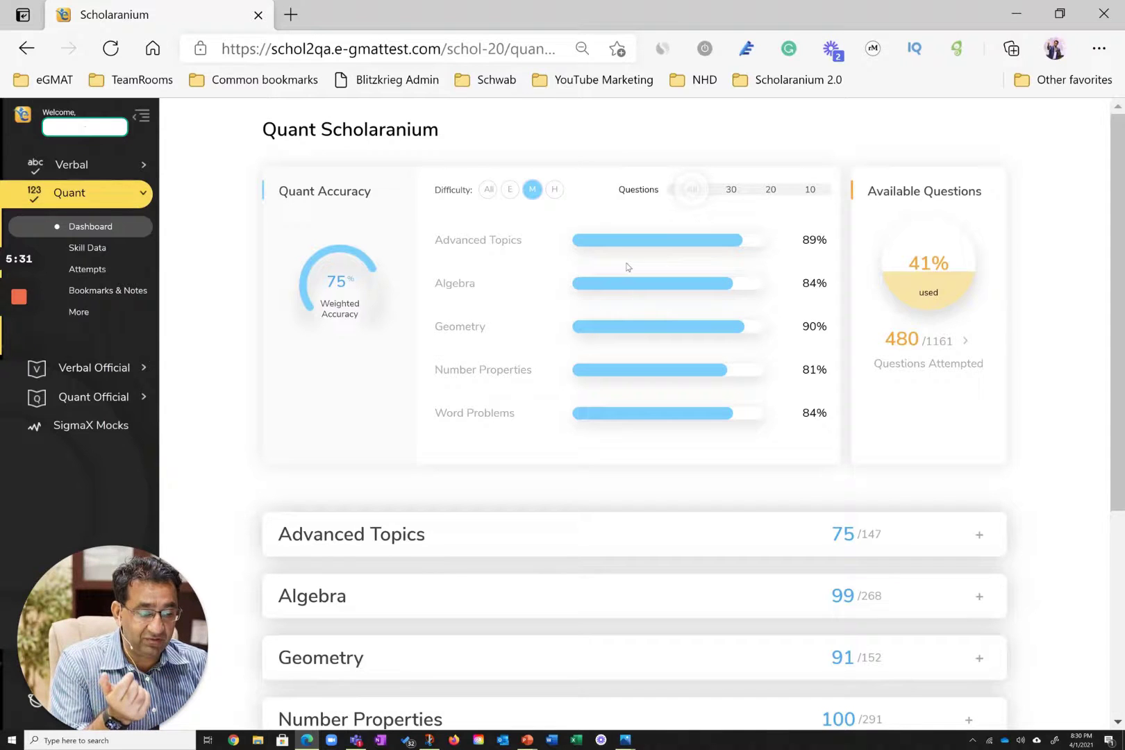
mouse_move(713, 287)
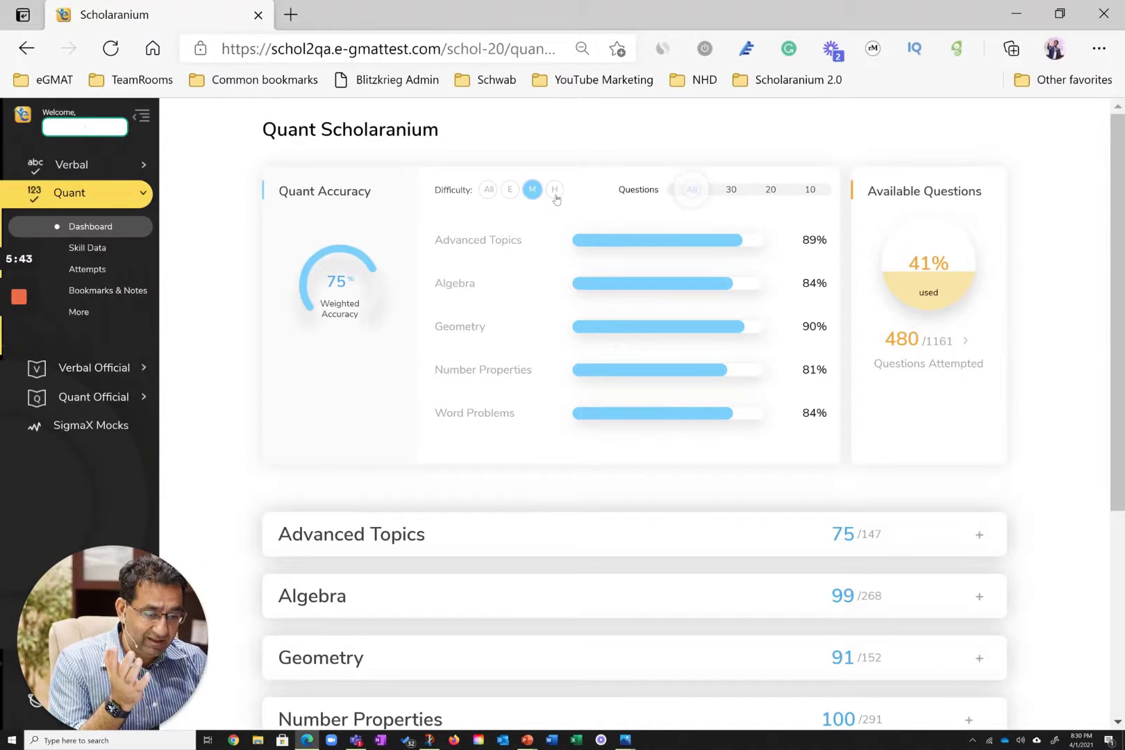
click(554, 190)
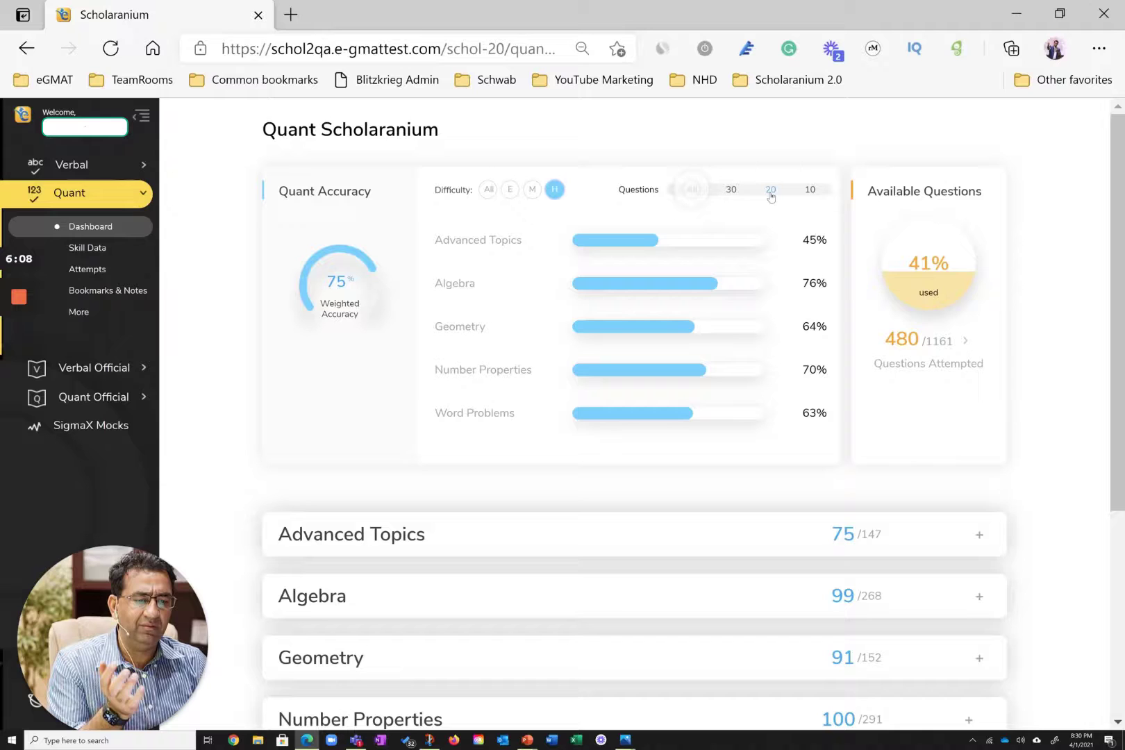
- View the last-20-questions accuracy, then reset Quant filters to all difficulties and all questions
click(770, 189)
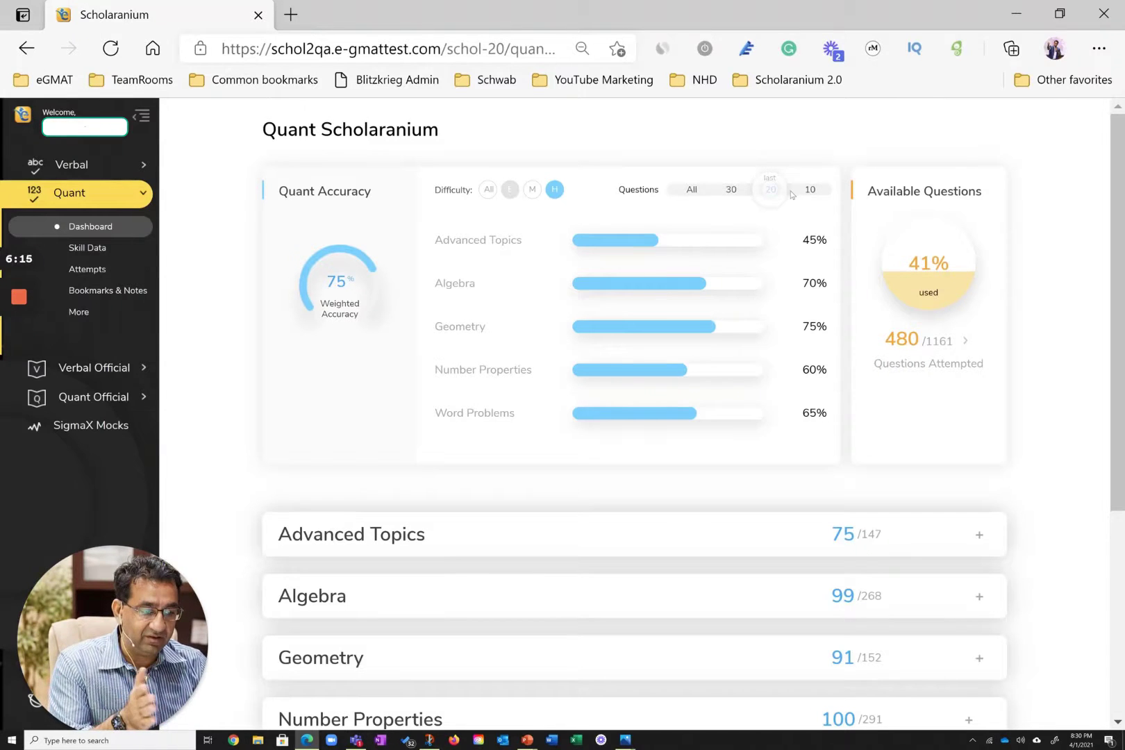
click(811, 194)
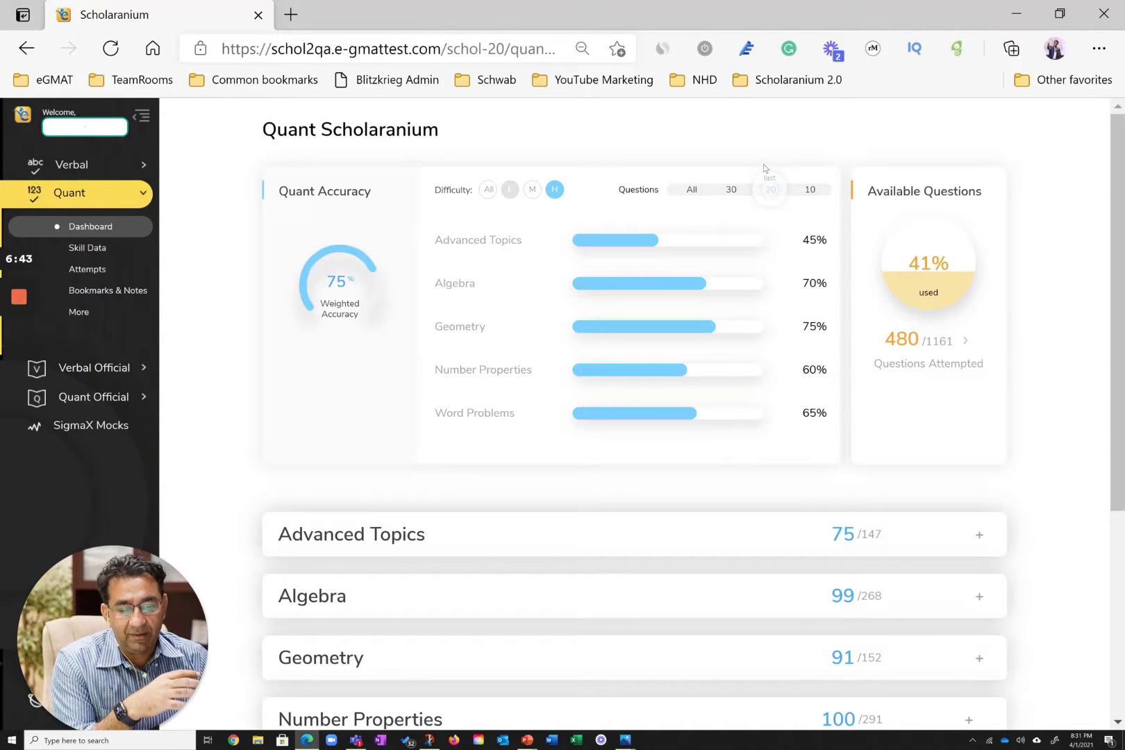
click(489, 190)
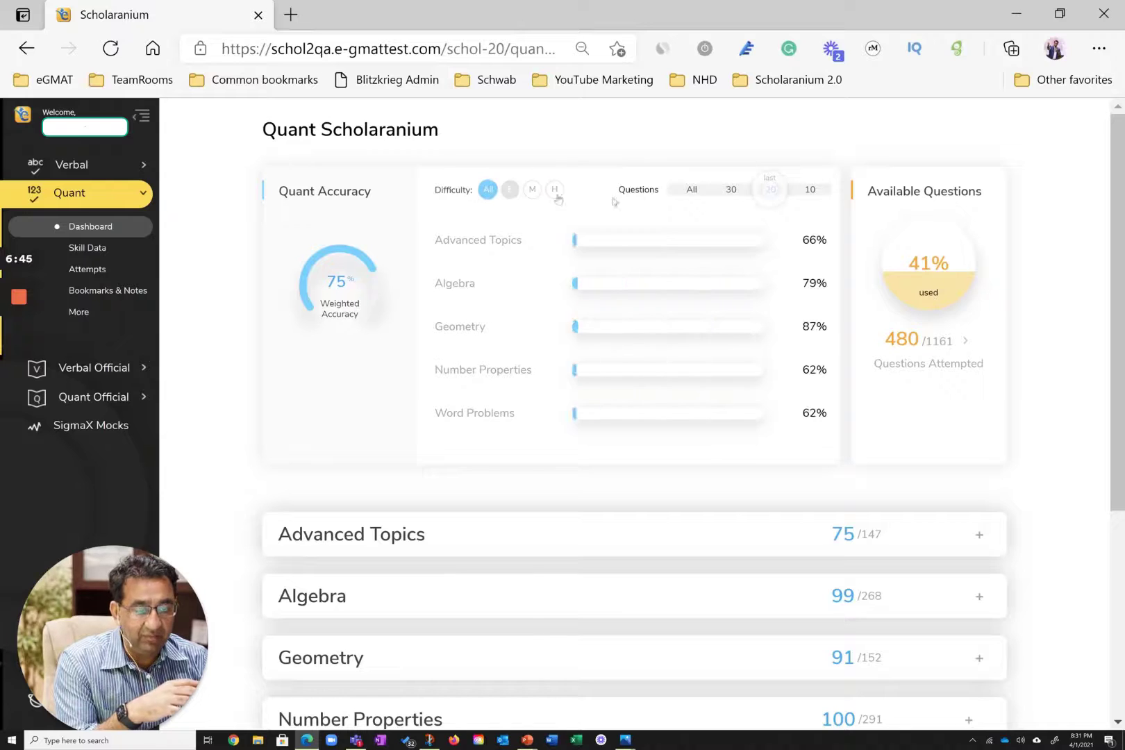
click(692, 190)
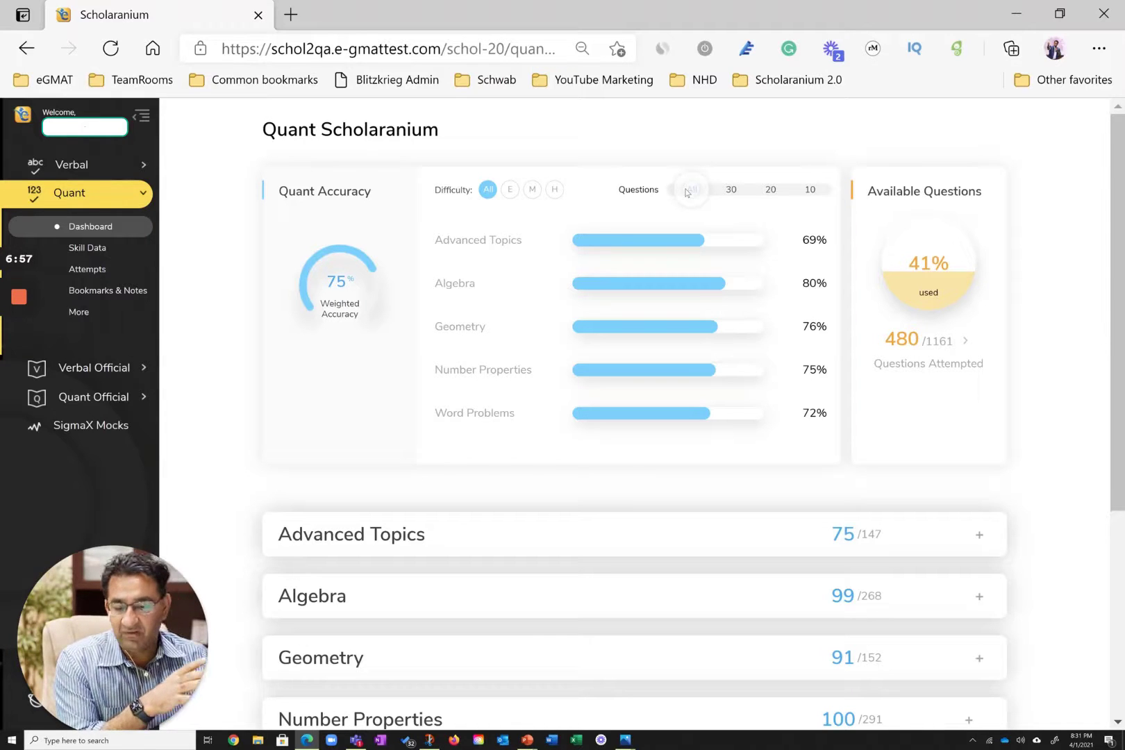
click(87, 249)
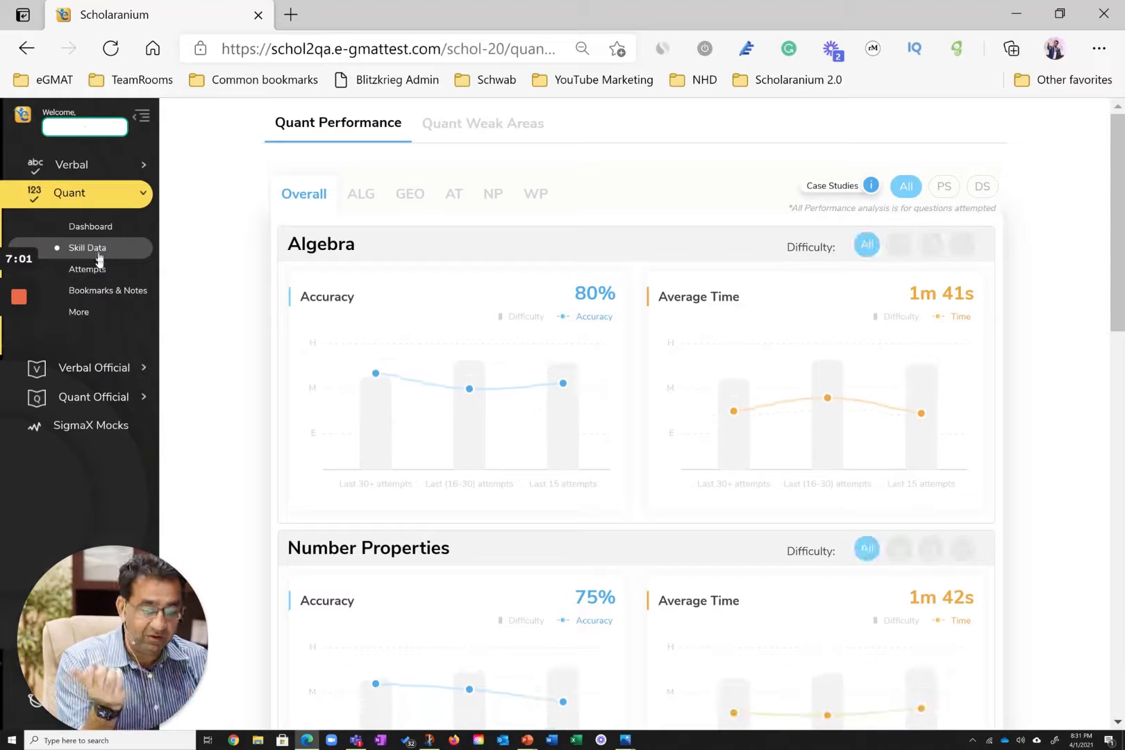
click(90, 226)
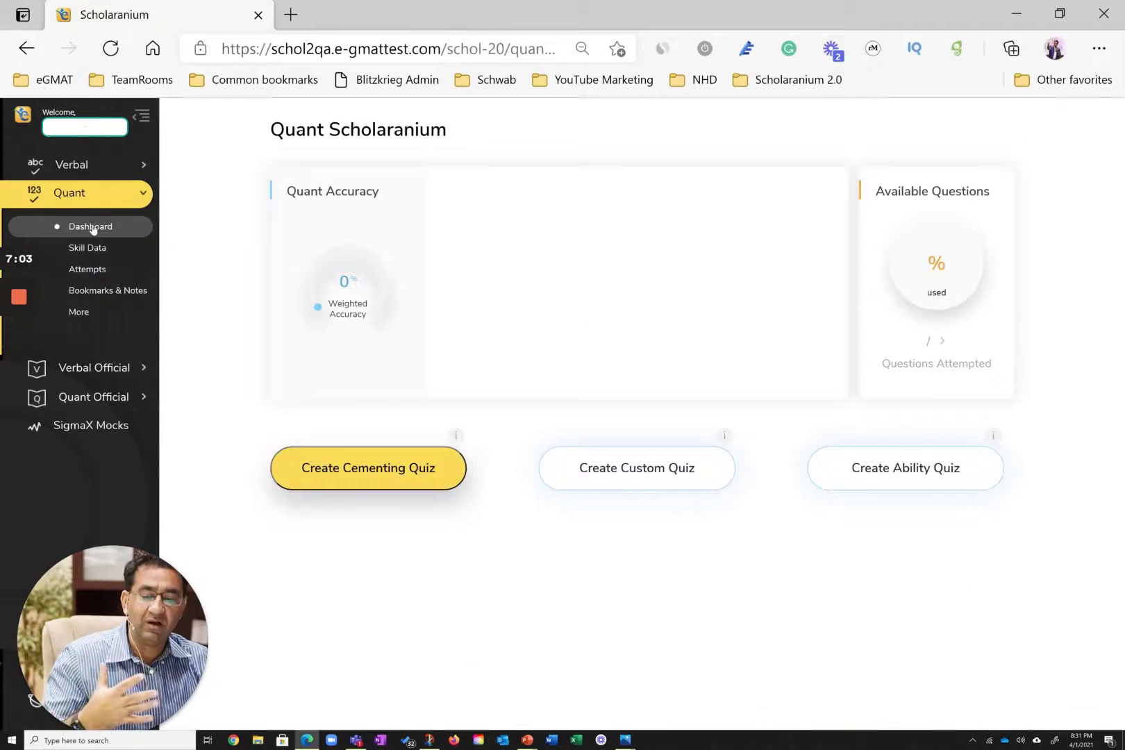